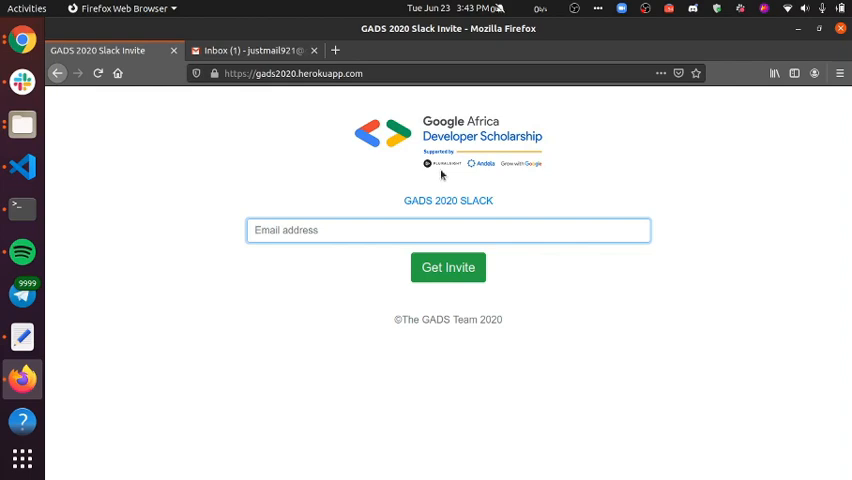
text(jus)
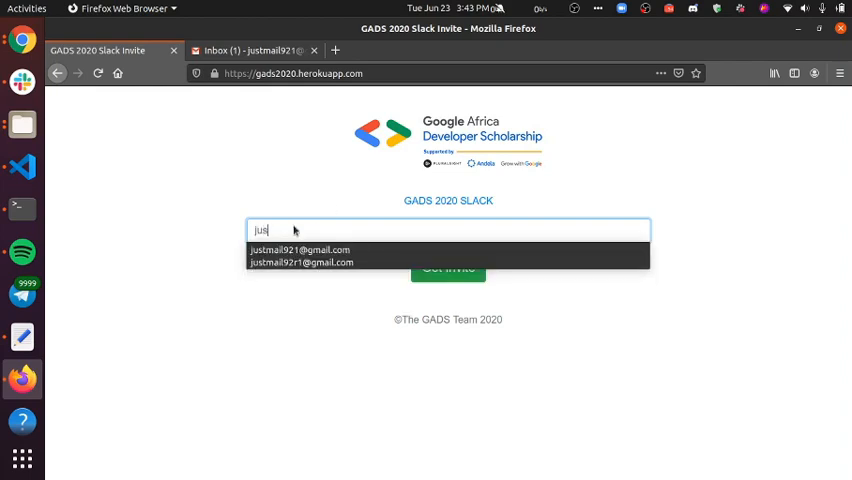
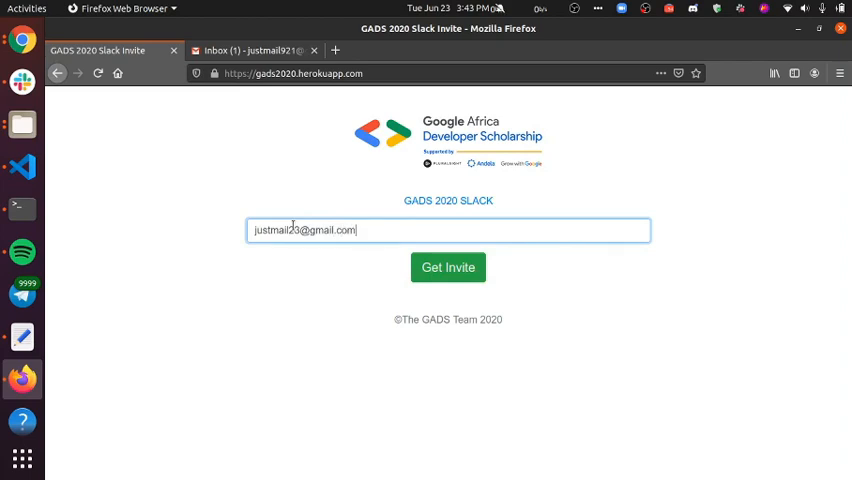
click(448, 268)
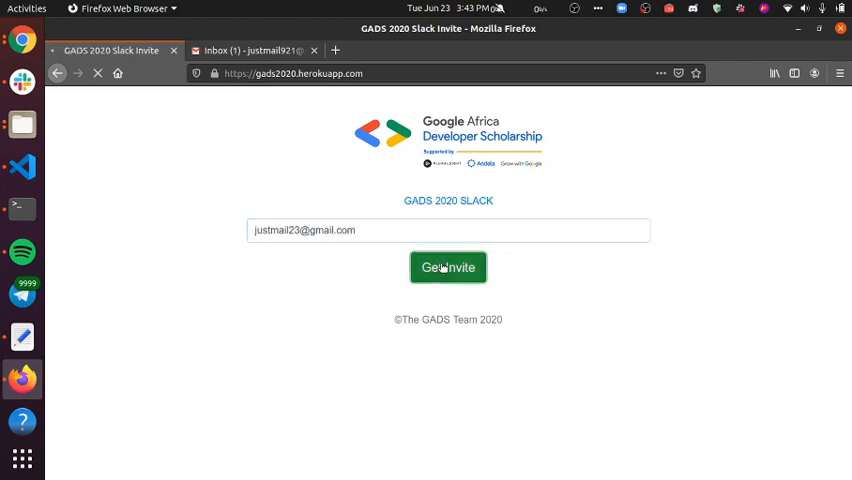
click(448, 268)
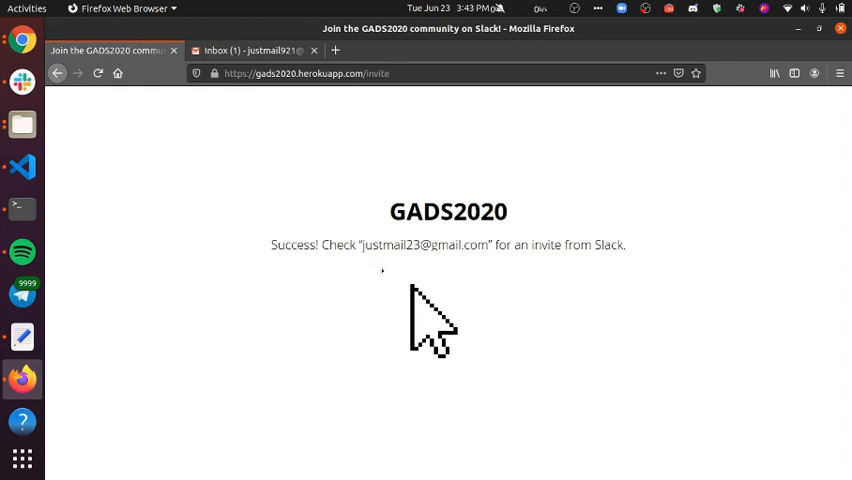
Step: Open the GADS Slack invitation email in Gmail and scroll to the Join Now button
click(256, 50)
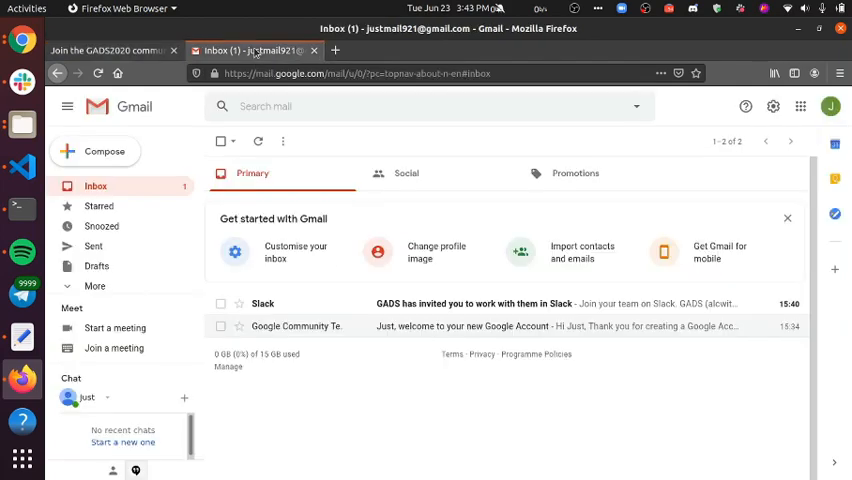
mouse_move(356, 318)
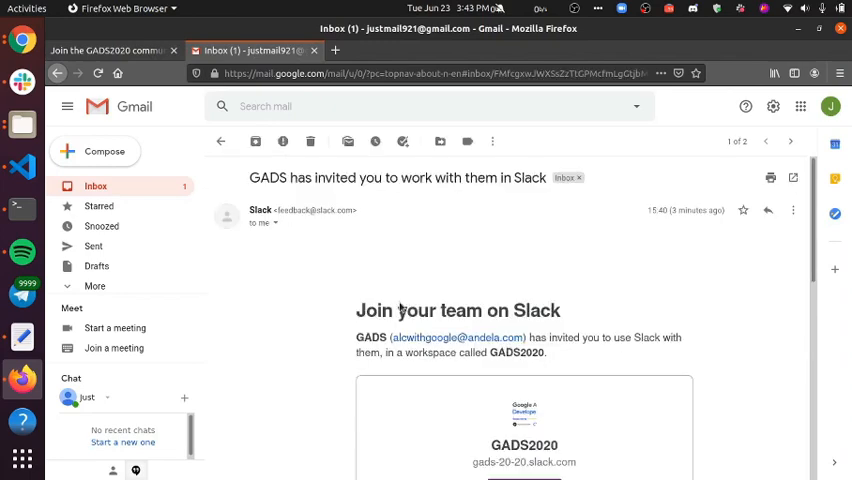
scroll(down, 3)
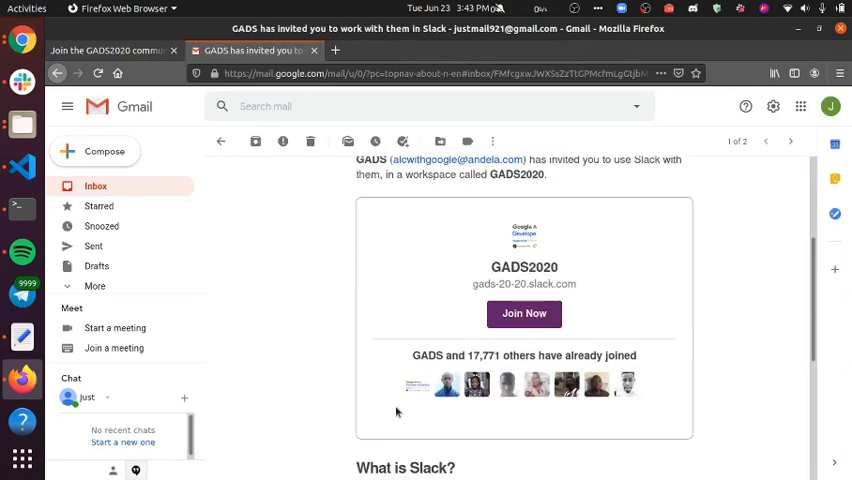
Step: Accept the GADS2020 invitation, loading Slack's Create Account page
click(524, 312)
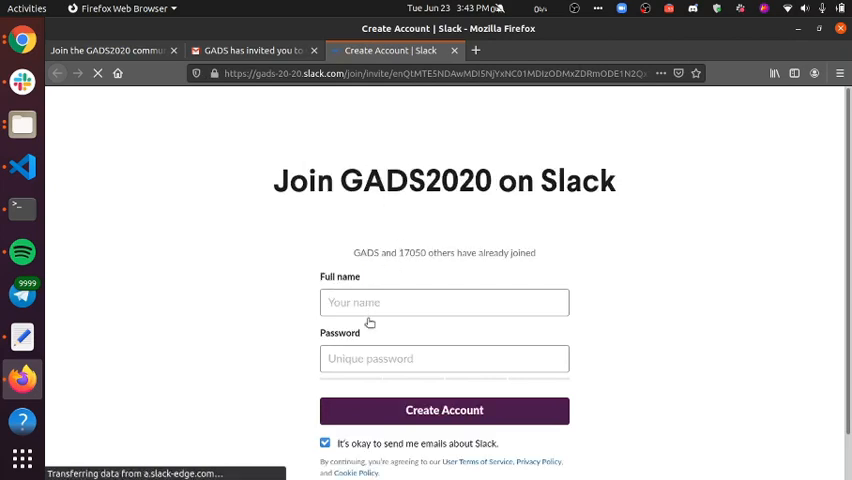